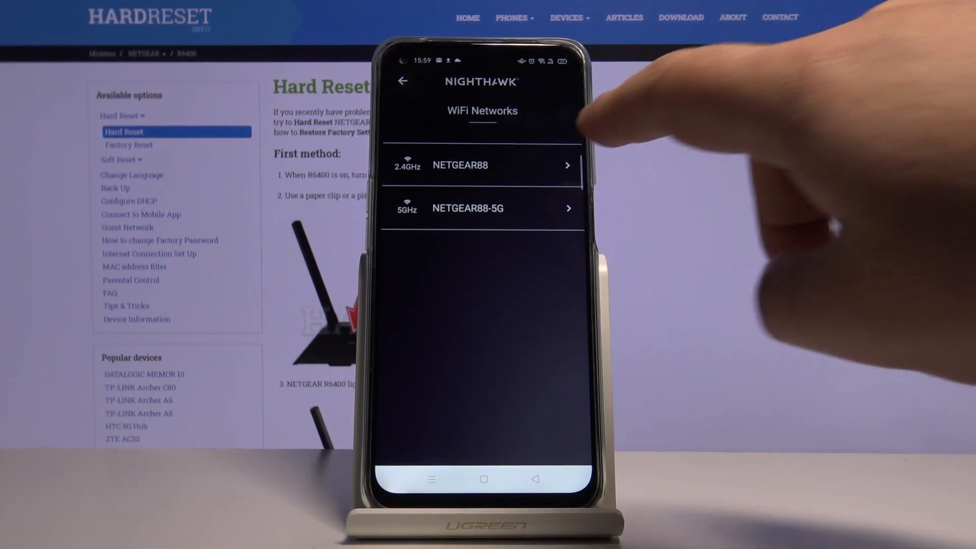
# Open the 2.4GHz NETGEAR88 network's WiFi settings and start editing its password
pyautogui.click(483, 165)
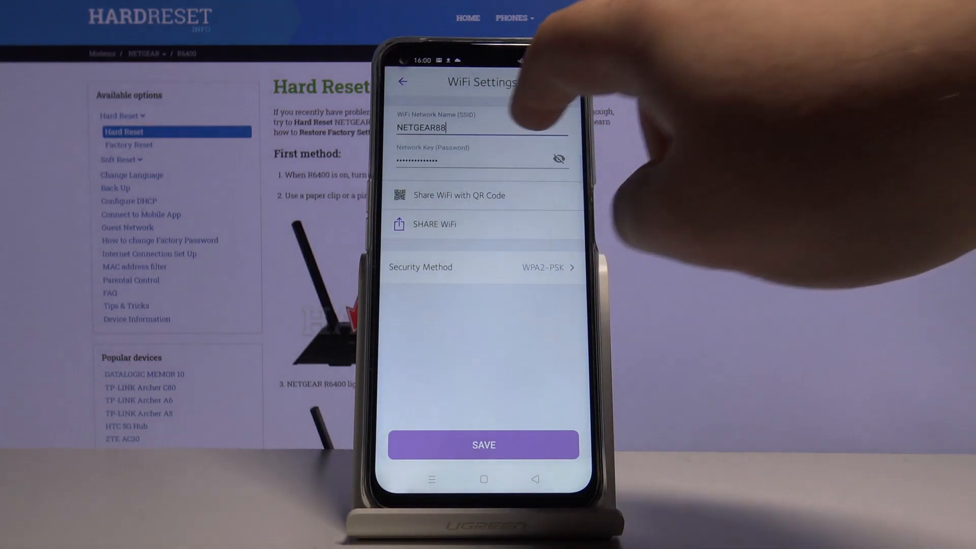
pyautogui.click(448, 128)
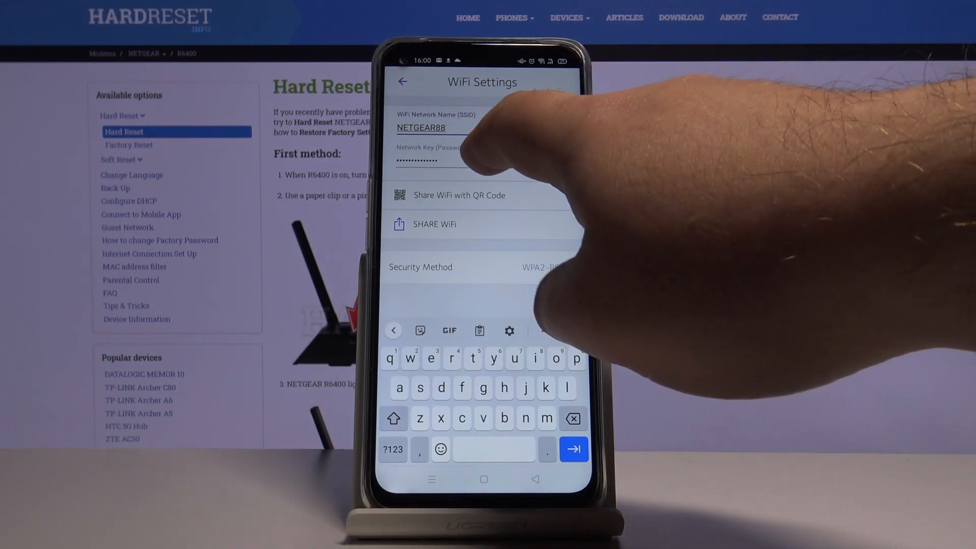
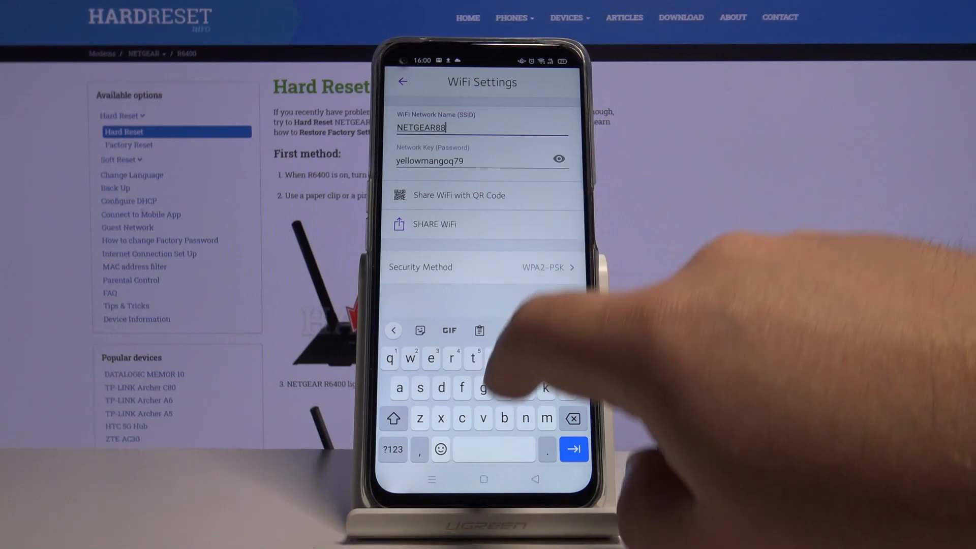
# Rename the 2.4GHz network to 'NETGEAR88g' and close the keyboard
pyautogui.write('g')
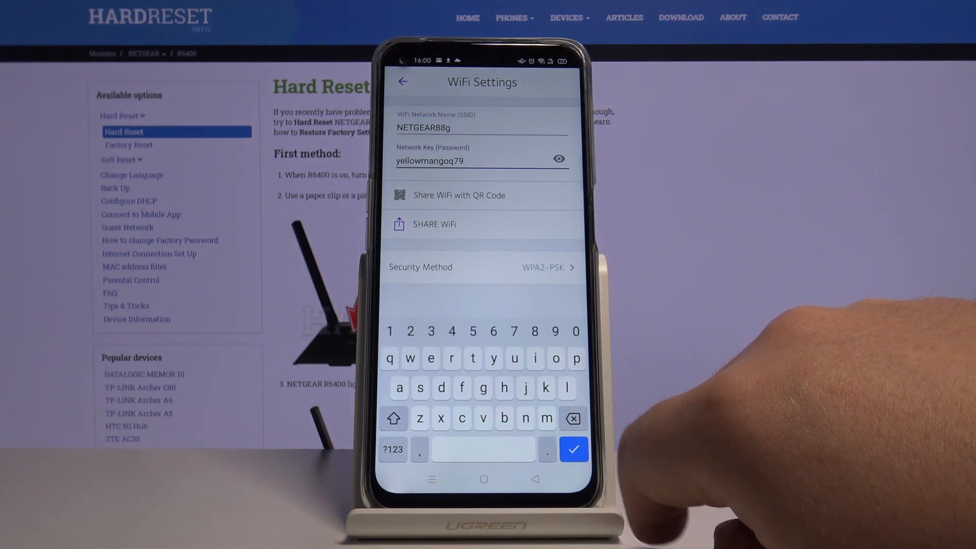
pyautogui.click(573, 449)
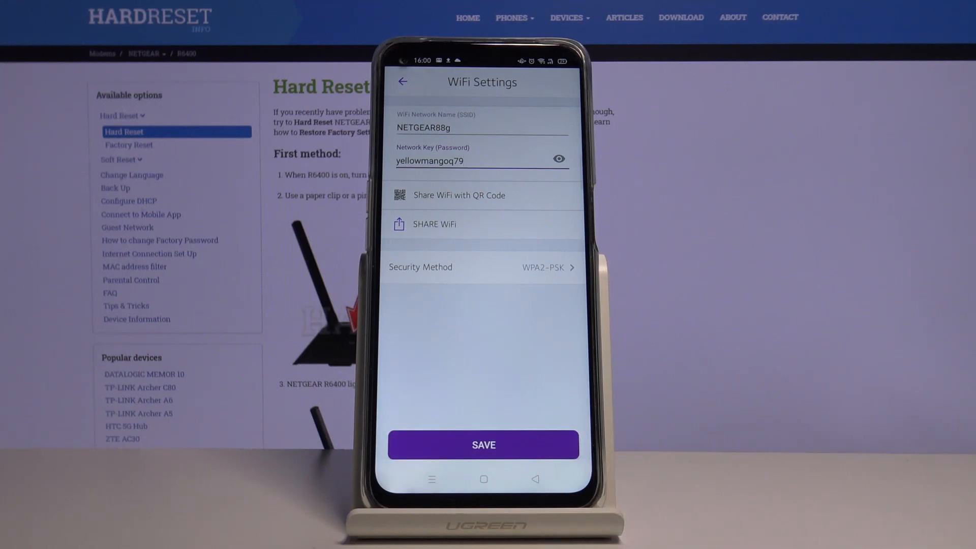